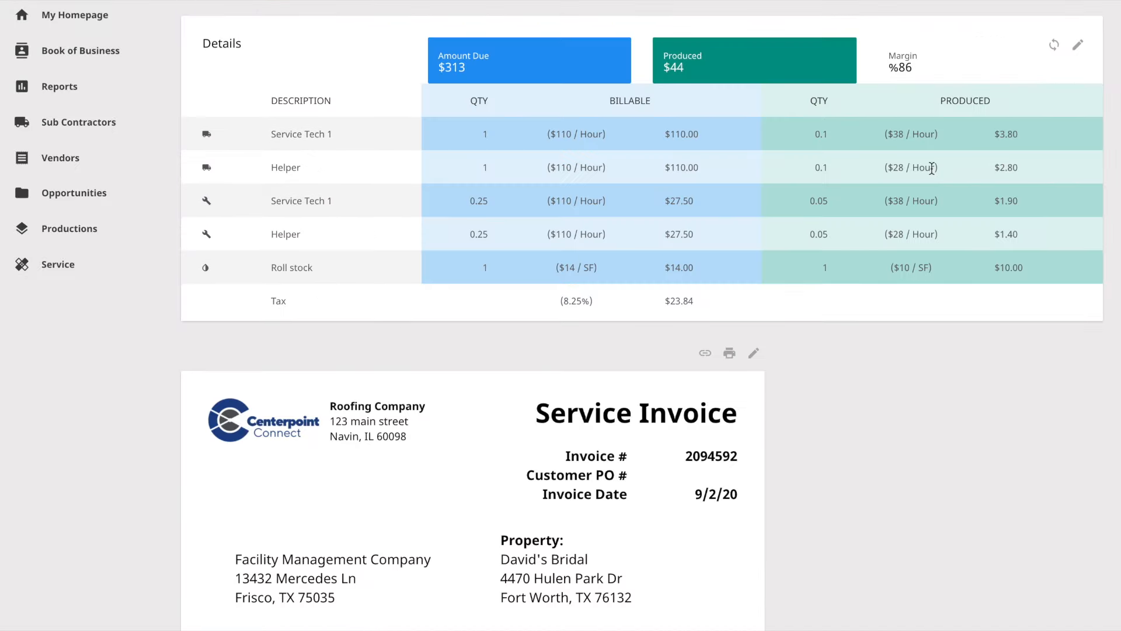
- Mark opportunity 2094594 as Accepted so it shows Sold, then convert it to a new project
{"action": "scroll", "scroll_direction": "down", "scroll_amount": 3}
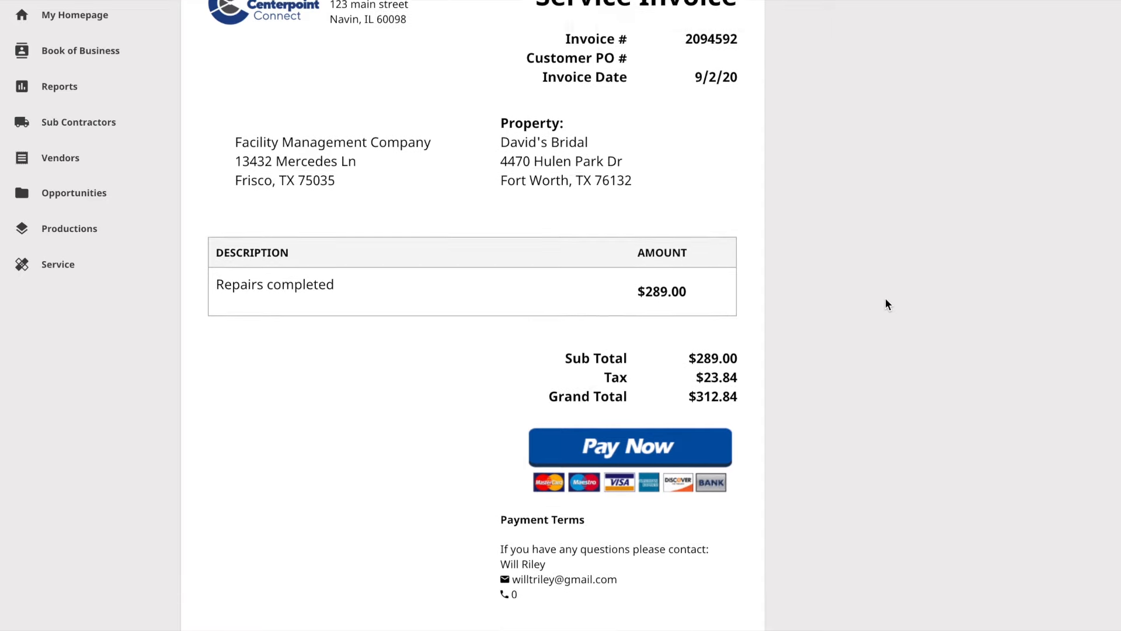
{"action": "scroll", "scroll_direction": "down", "scroll_amount": 3}
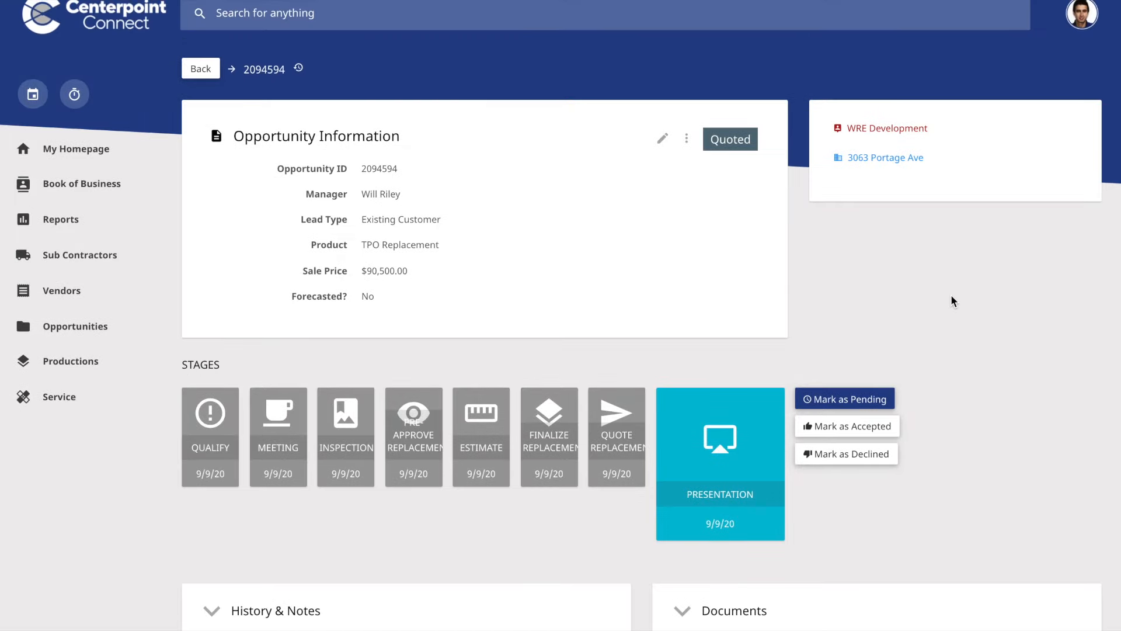
{"action": "left_click", "coordinate": [847, 426]}
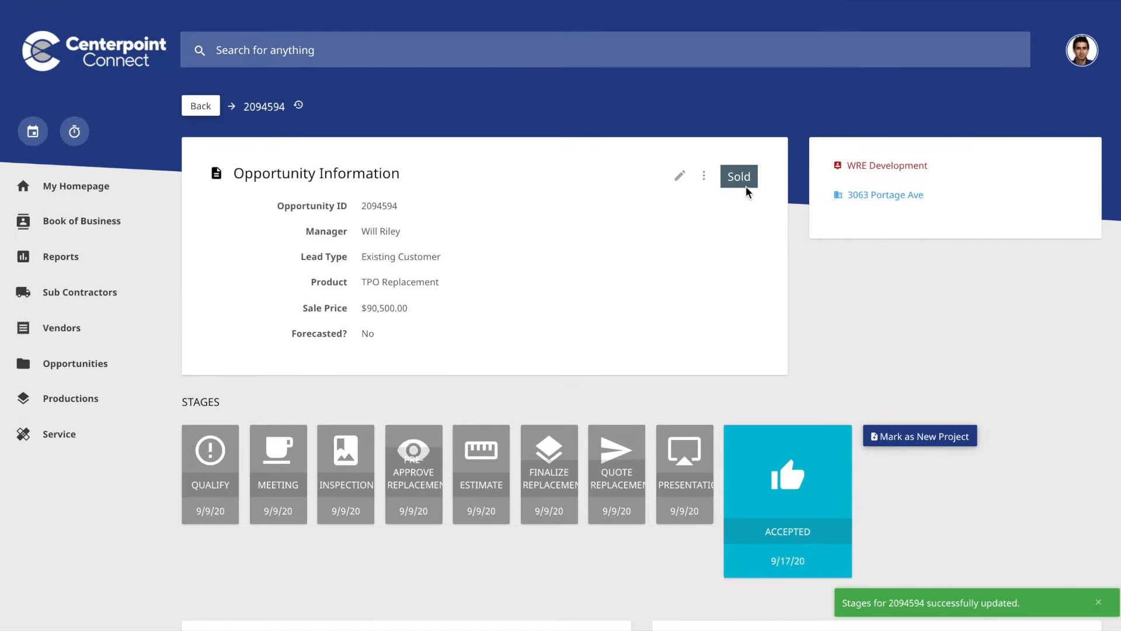
{"action": "left_click", "coordinate": [920, 436]}
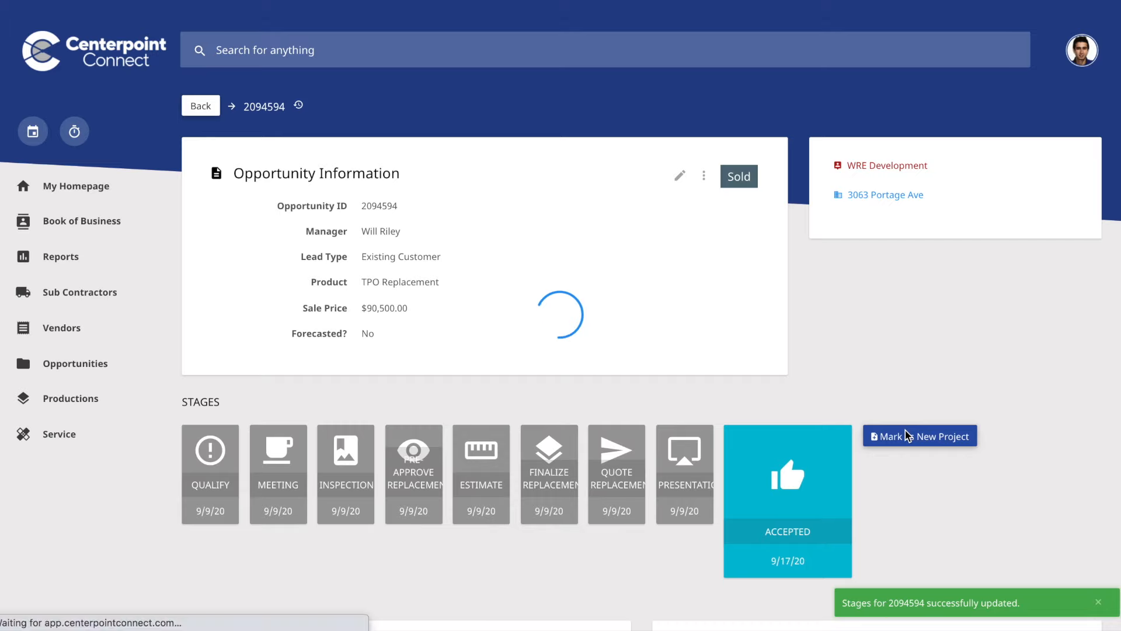
- Save project 2094594 with Joes Crew as contractor and a 9/17/20–9/30/20 schedule
{"action": "left_click", "coordinate": [920, 435]}
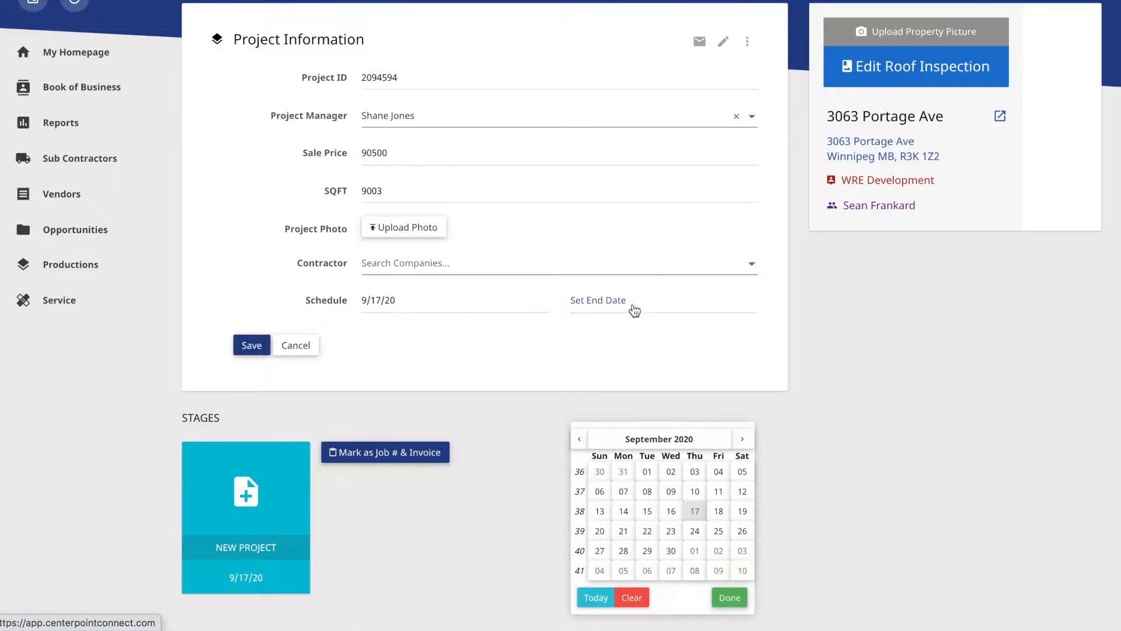
{"action": "left_click", "coordinate": [251, 345]}
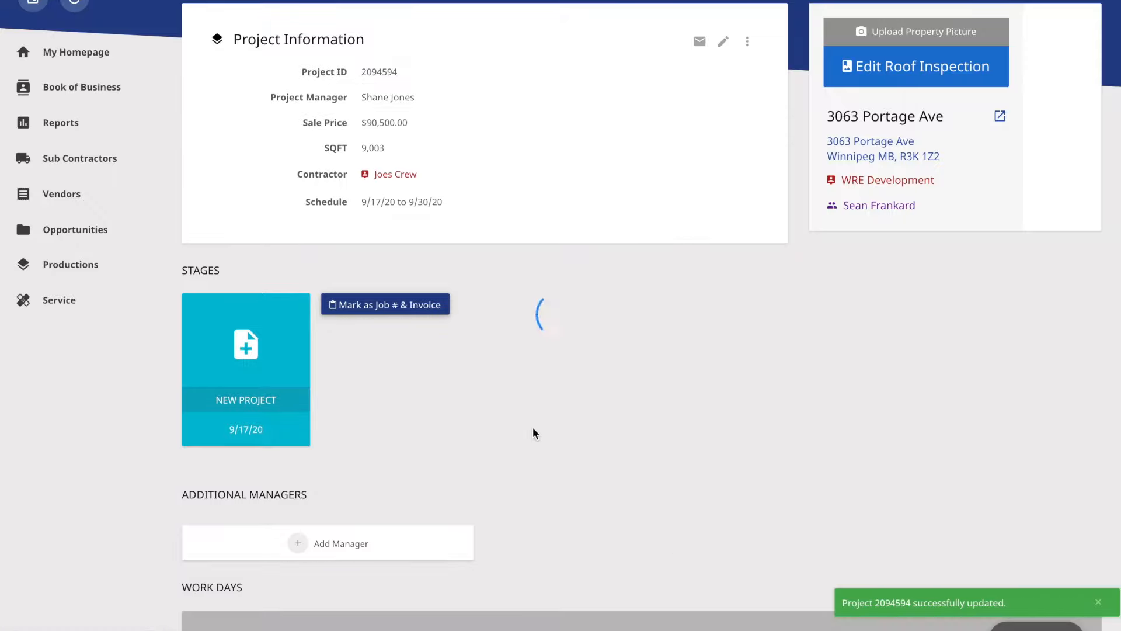